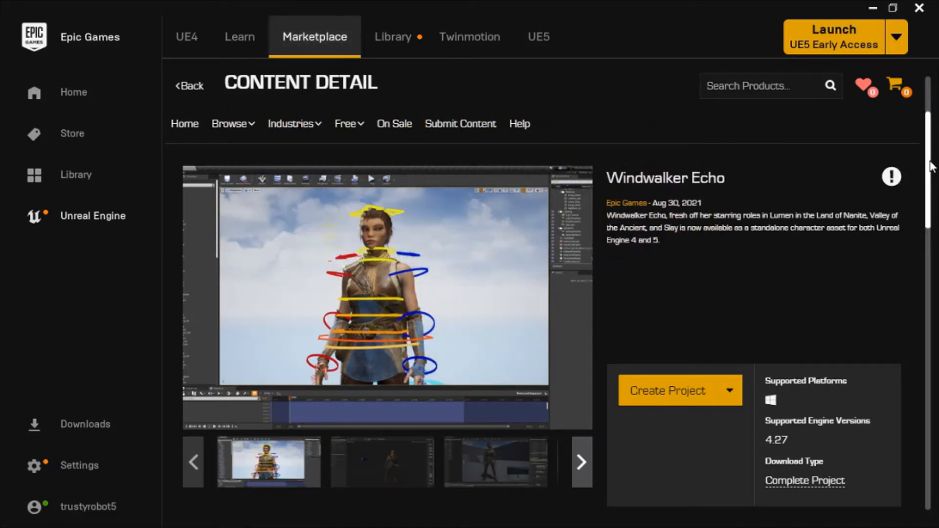
Open the WindwalkerEcho 5.0 project from My Projects in the Launcher library.
scroll("down", 3)
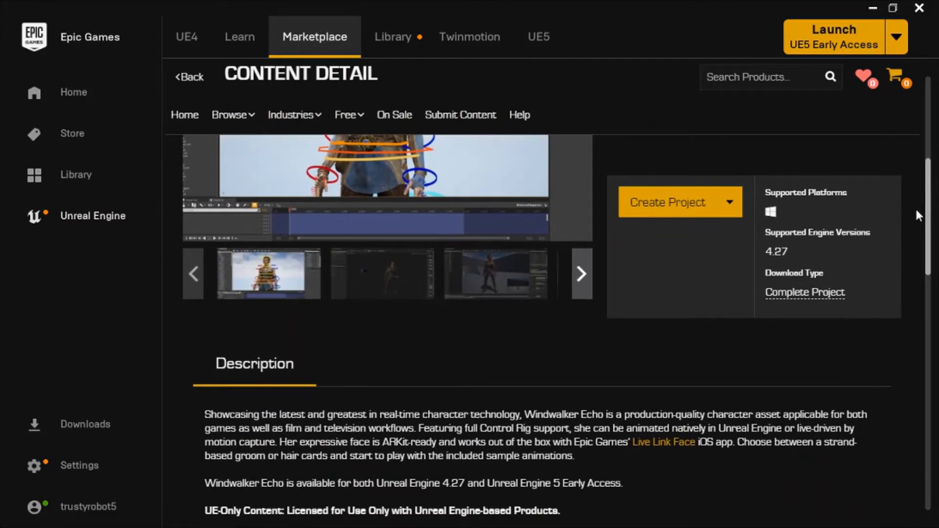
double_click(390, 483)
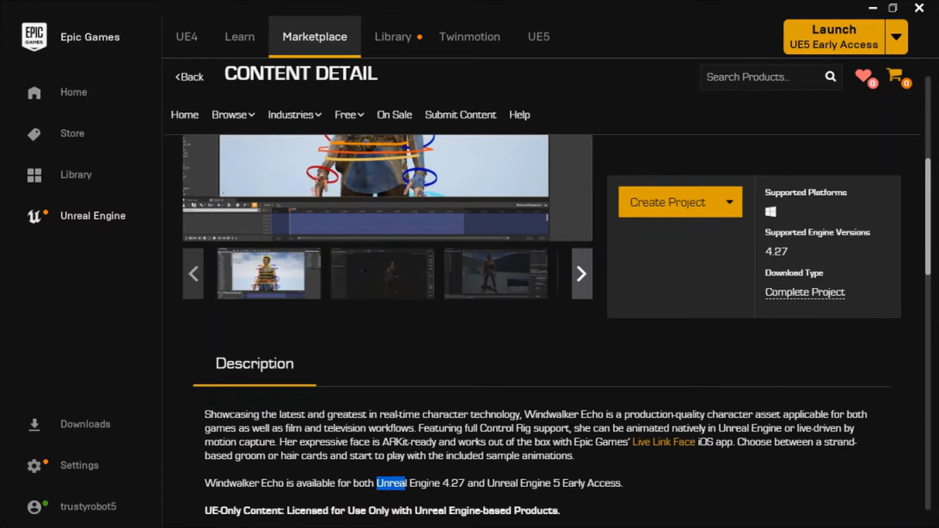
left_click_drag(389, 483, 551, 484)
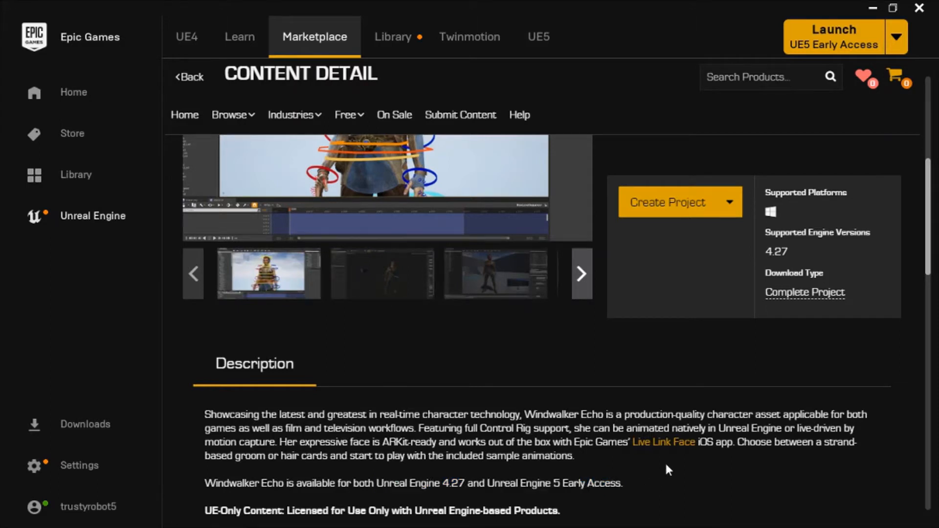
left_click(392, 37)
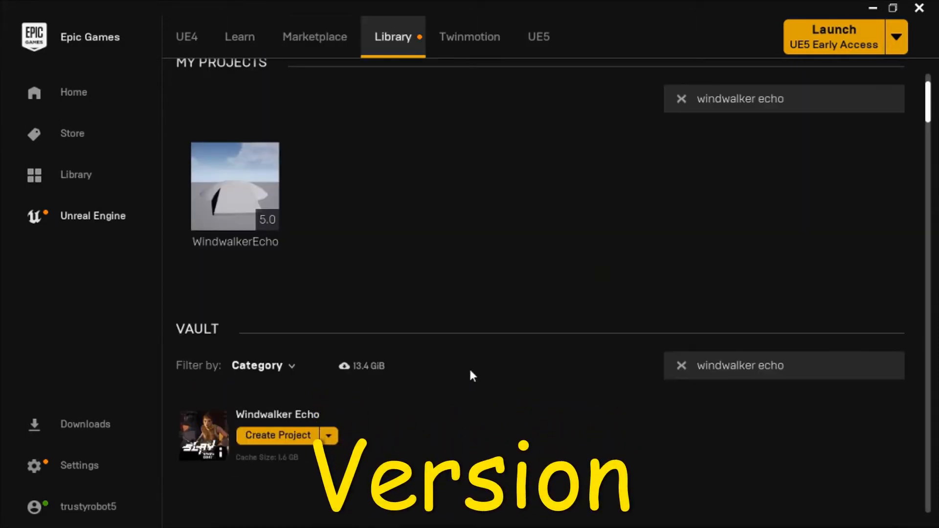
mouse_move(417, 412)
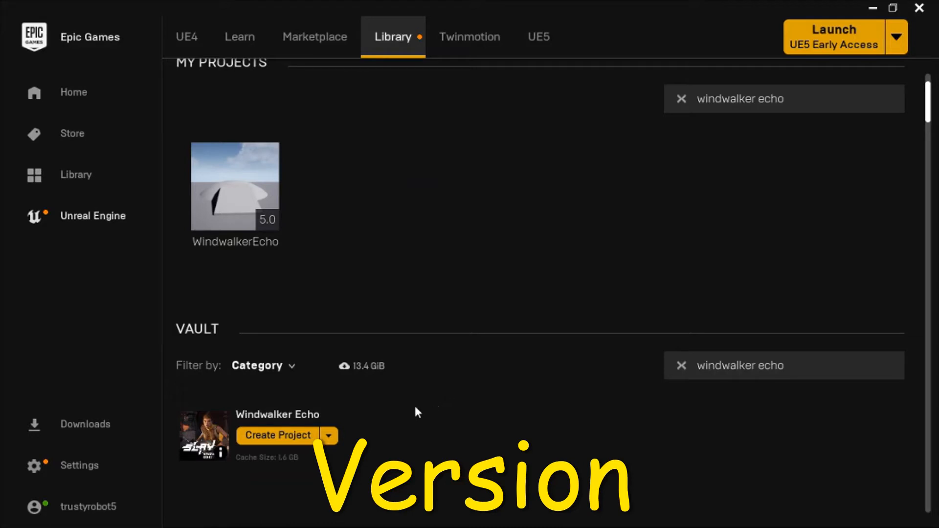
mouse_move(281, 476)
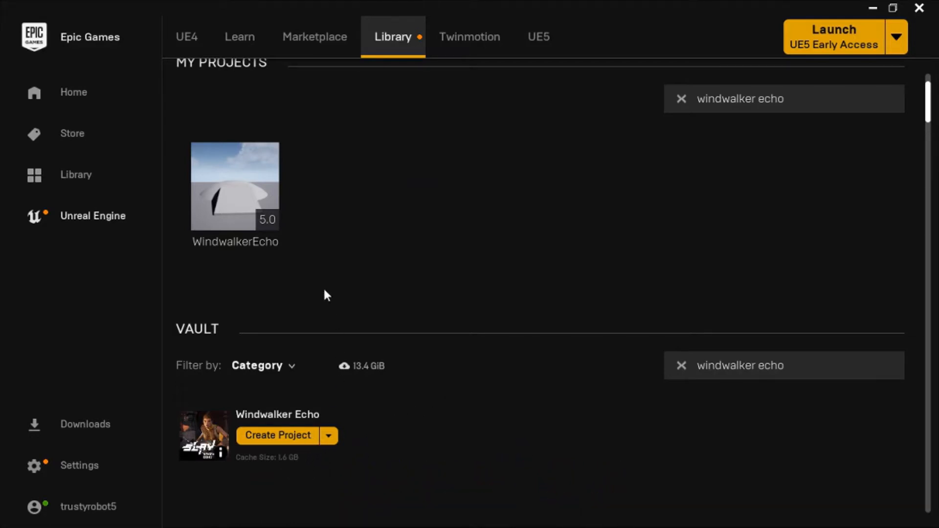
left_click(234, 186)
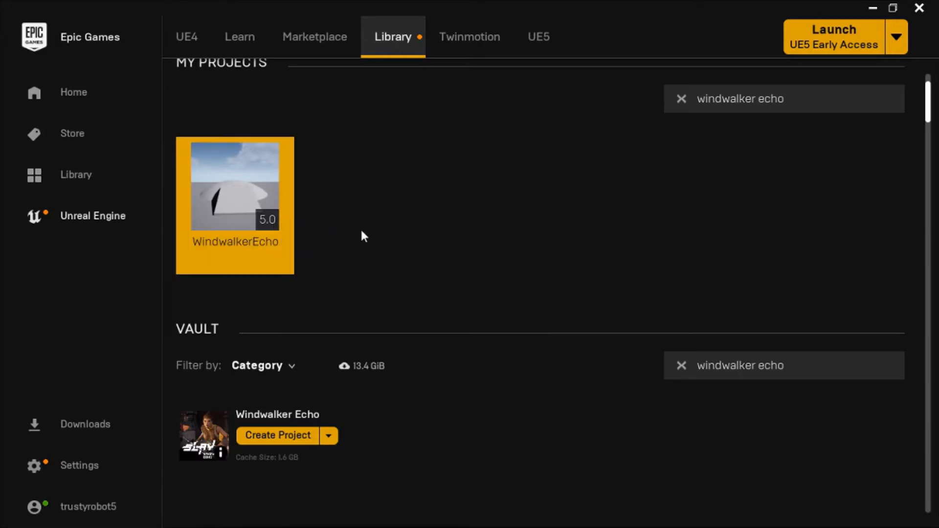
mouse_move(384, 239)
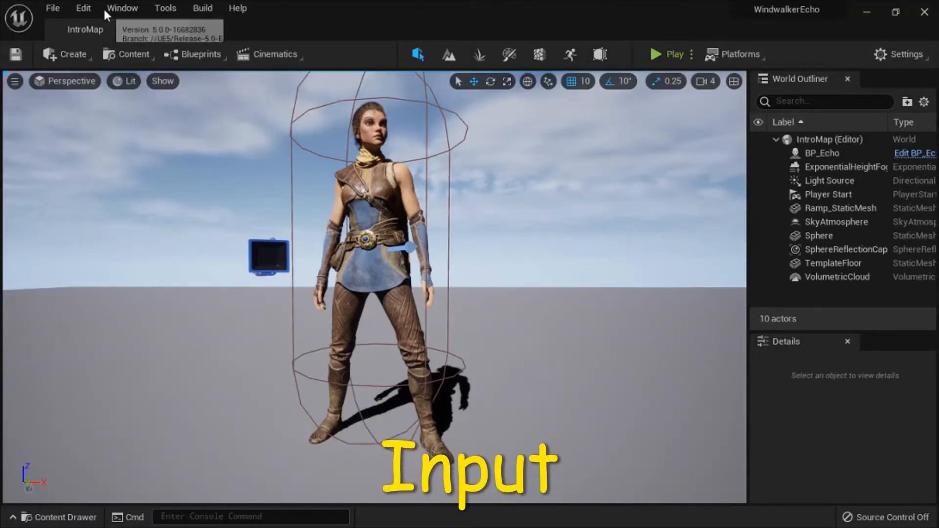
Bring up WindwalkerEcho's Project Settings from the Edit menu.
left_click(83, 8)
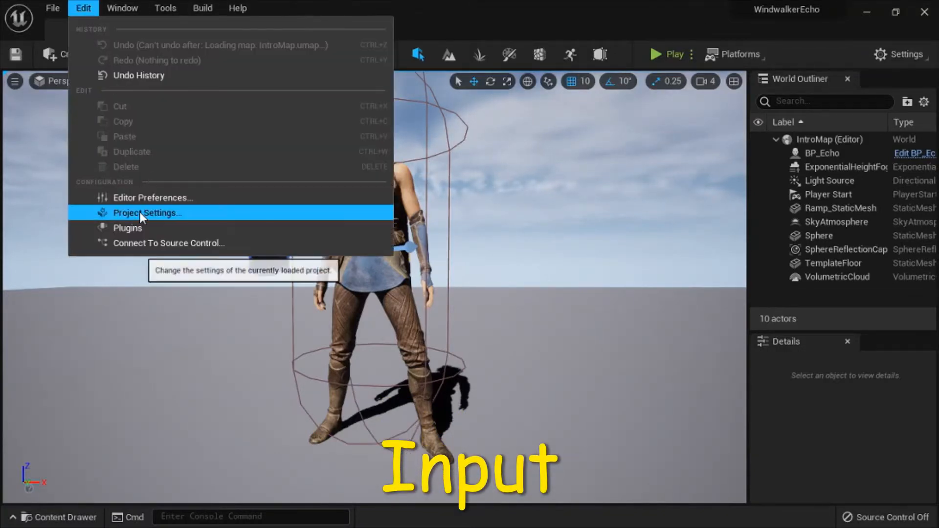
left_click(147, 212)
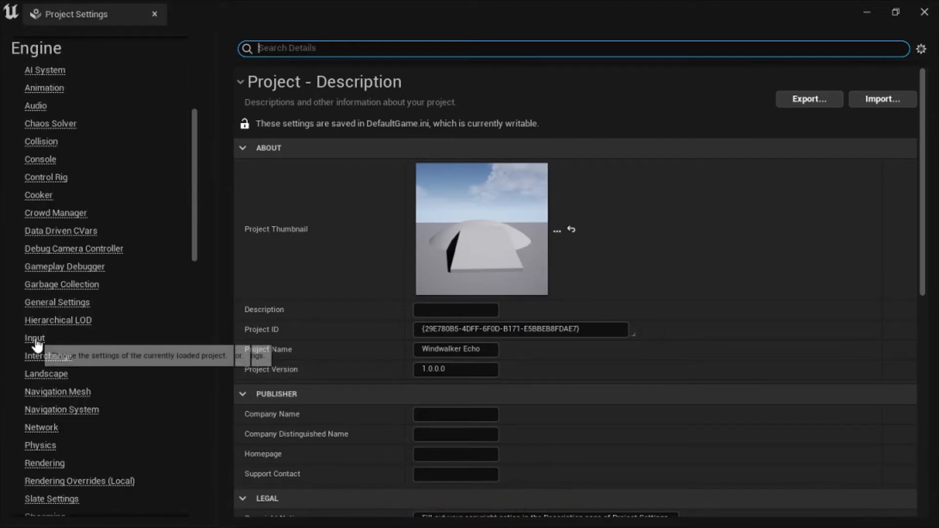
On the Engine Input page, inspect the Jump action mapping's keys, then collapse the mappings.
left_click(35, 337)
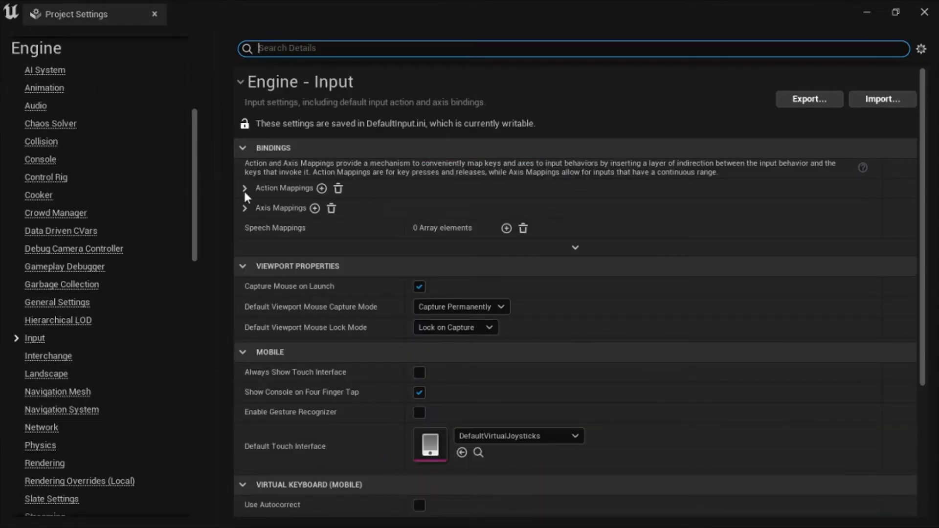
left_click(244, 188)
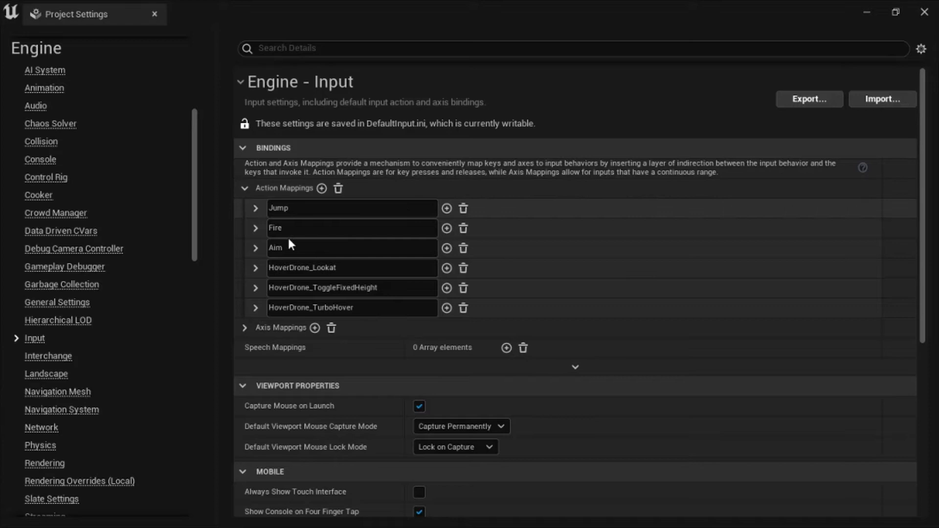
mouse_move(256, 214)
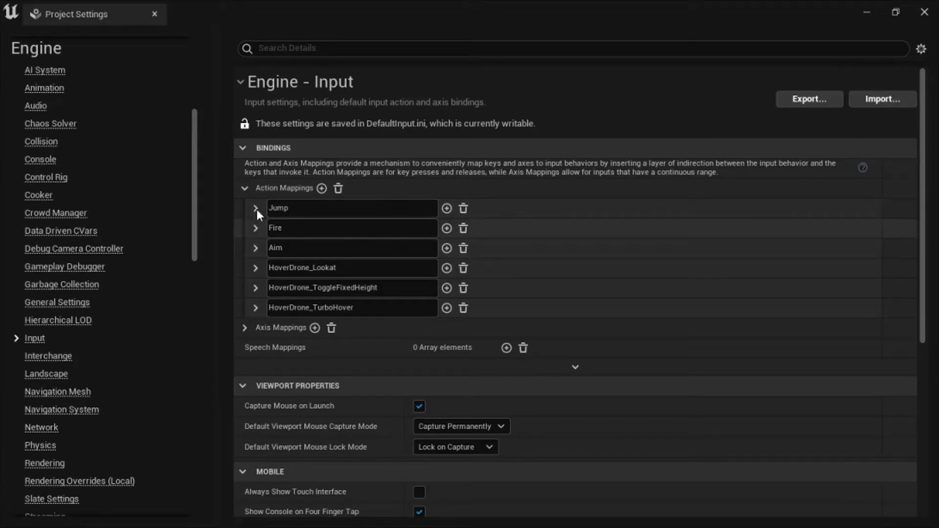
left_click(256, 208)
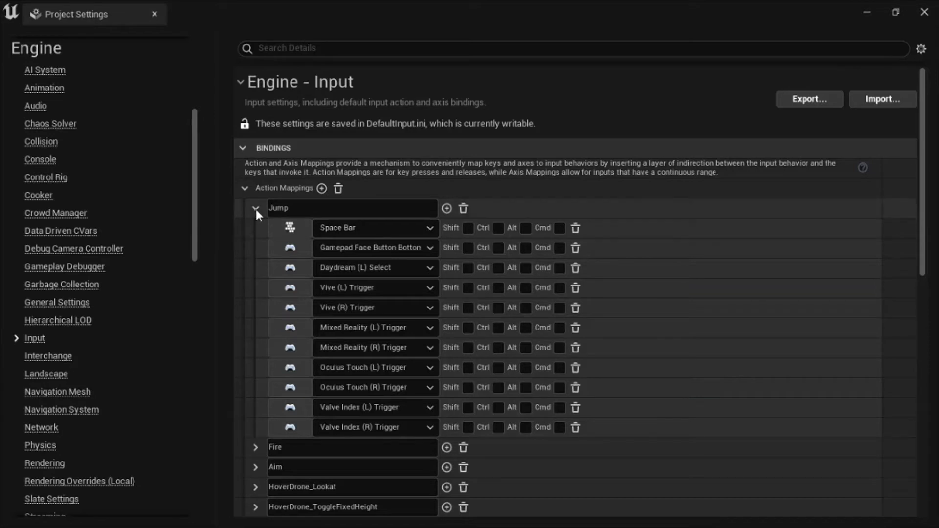
left_click(255, 208)
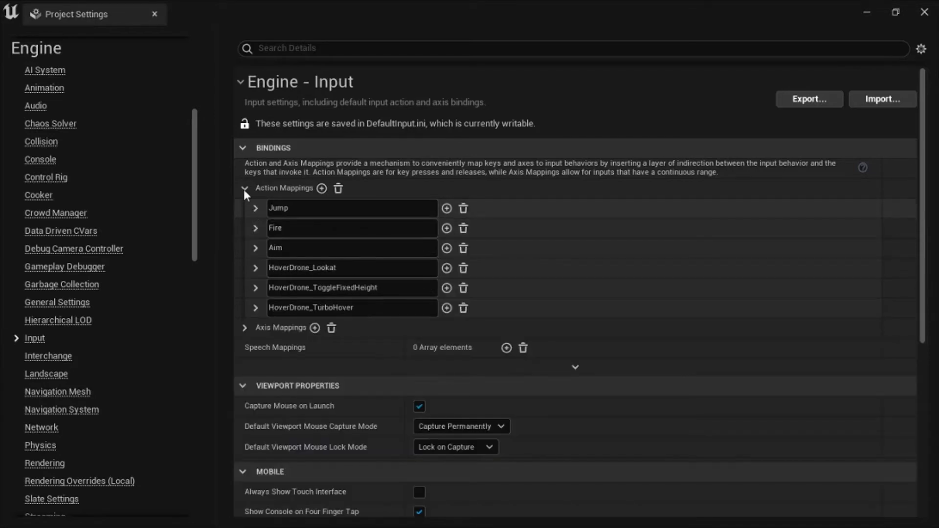
left_click(245, 188)
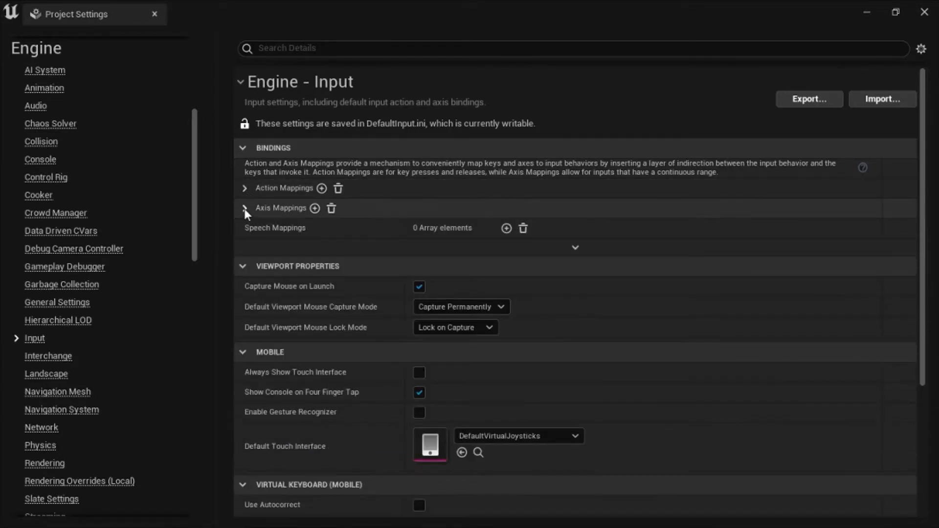
Inspect the MoveForward and MoveRight axis bindings, then close Project Settings.
left_click(245, 208)
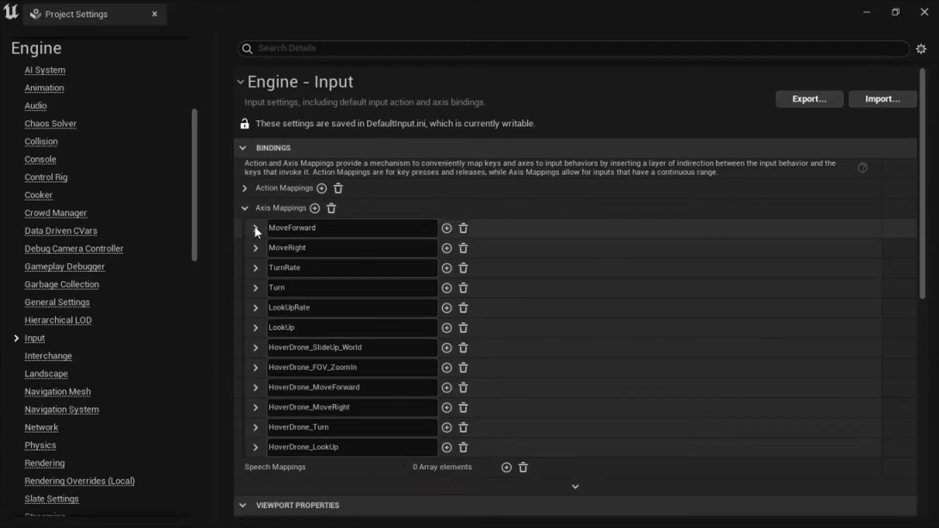
left_click(254, 228)
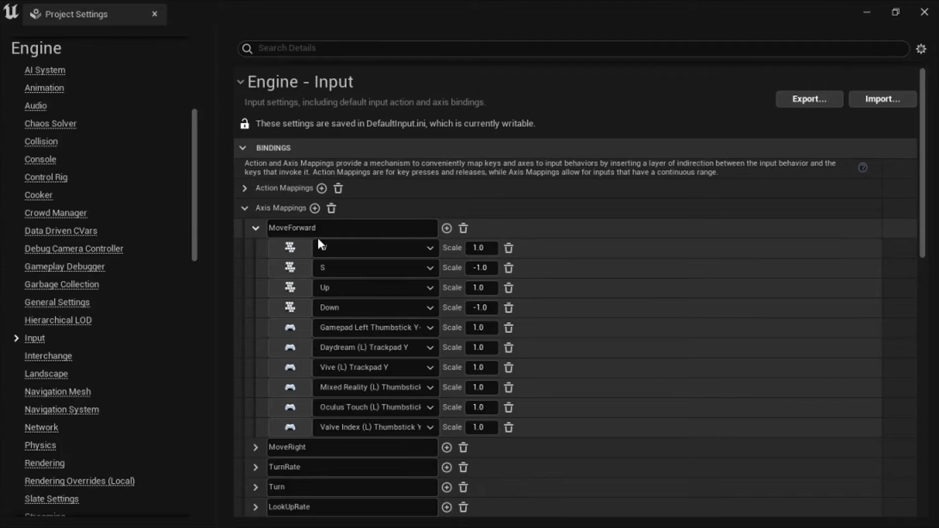
left_click(256, 228)
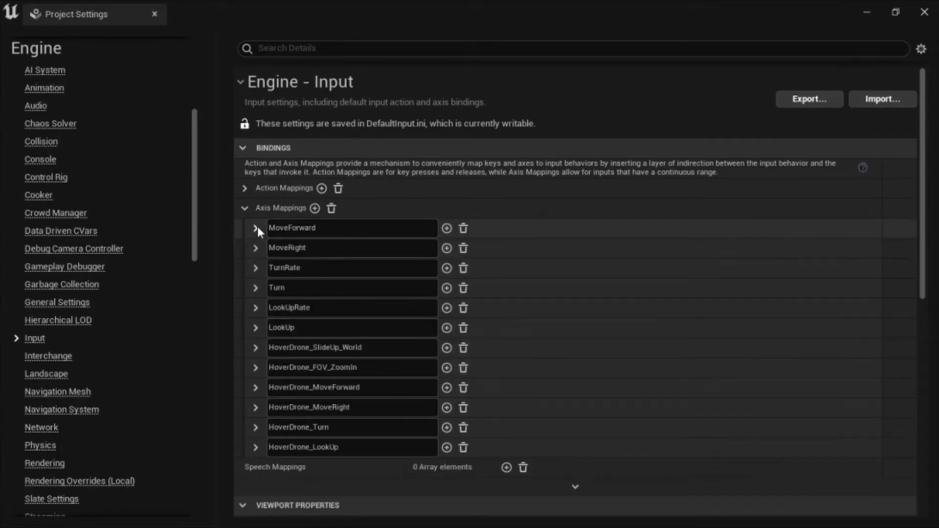
left_click(256, 248)
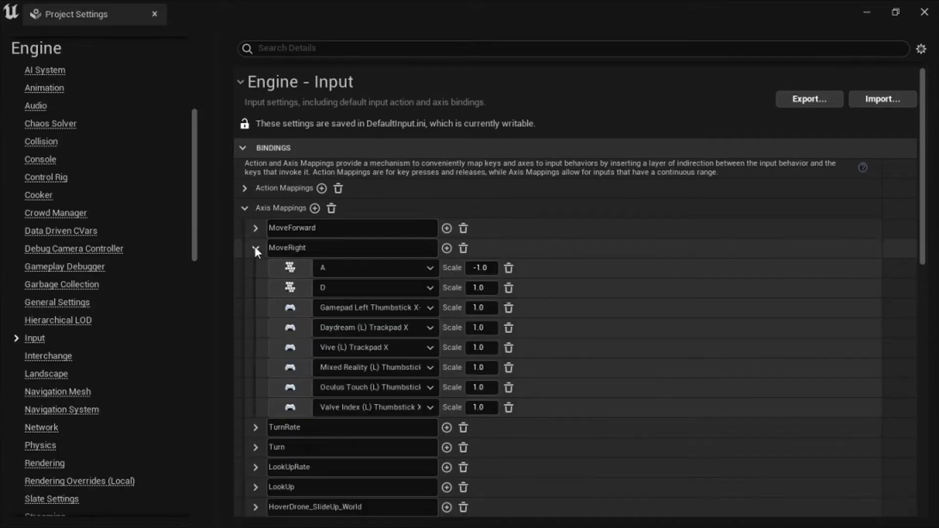
left_click(255, 248)
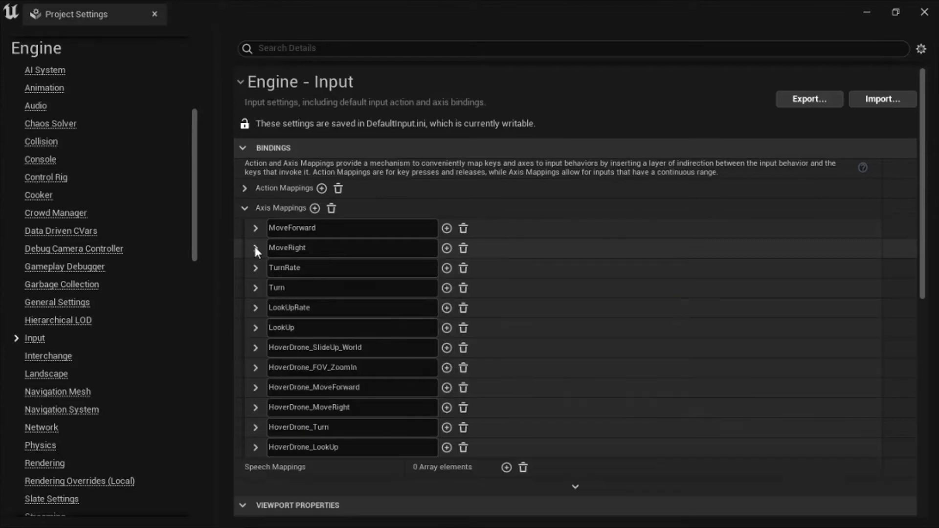
left_click(244, 208)
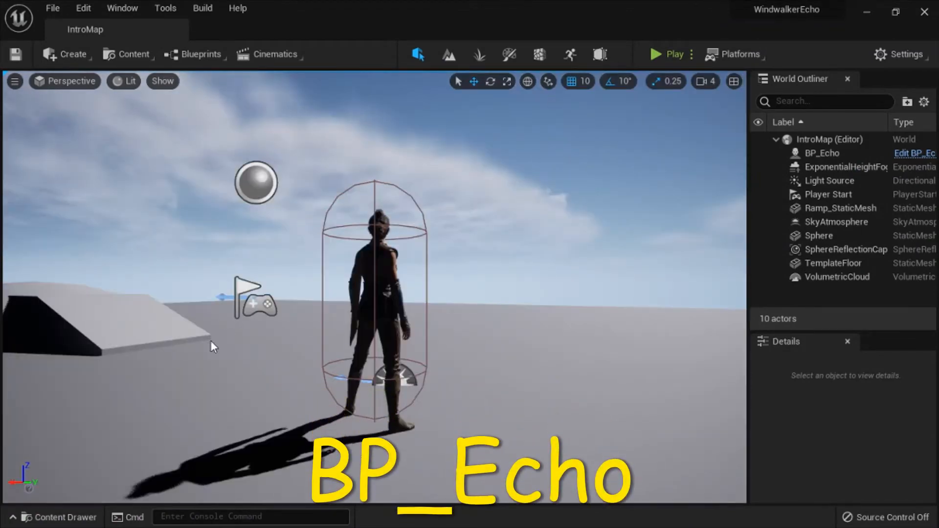
Open BP_Echo and inspect its IA_LookUp and IA_MoveRight input event nodes.
left_click(59, 516)
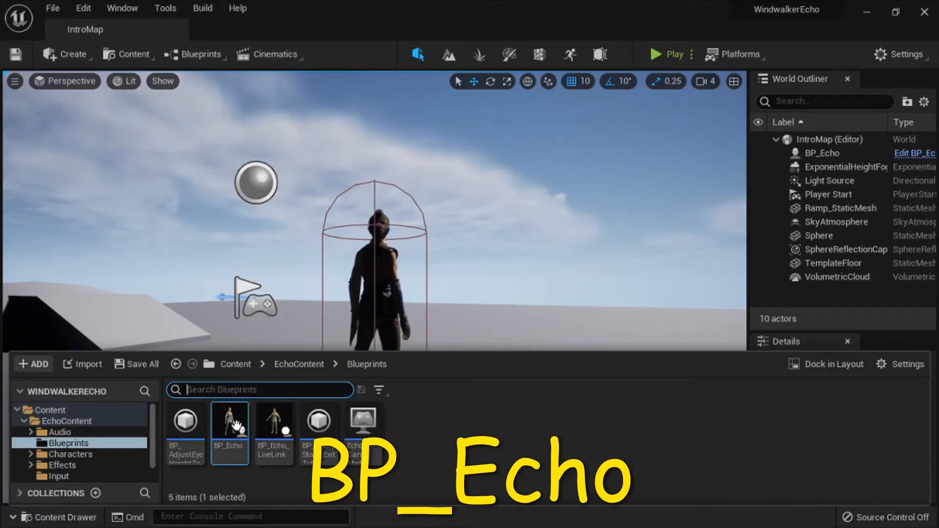
double_click(230, 421)
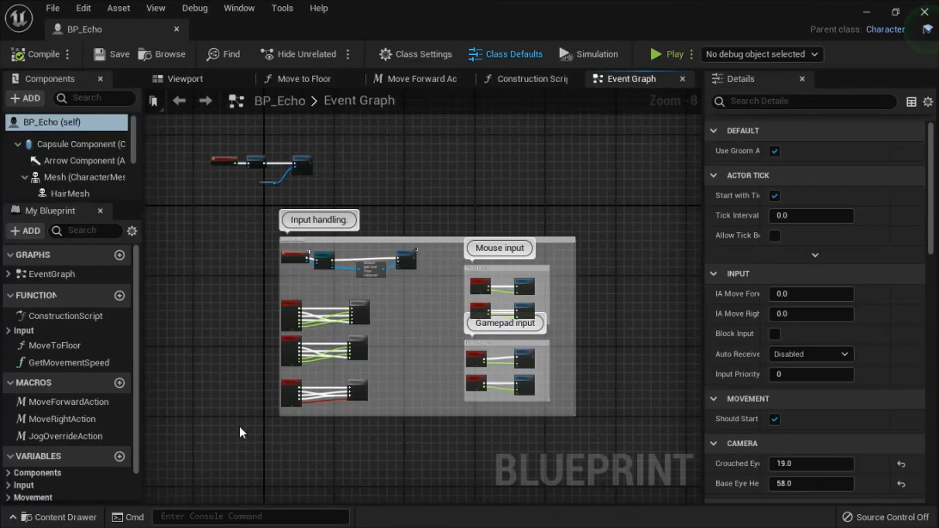
mouse_move(343, 429)
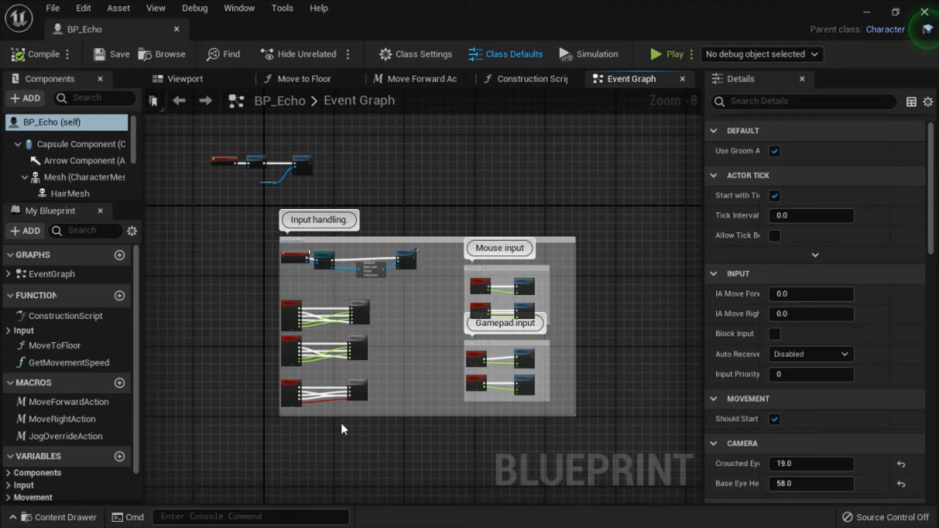
mouse_move(506, 309)
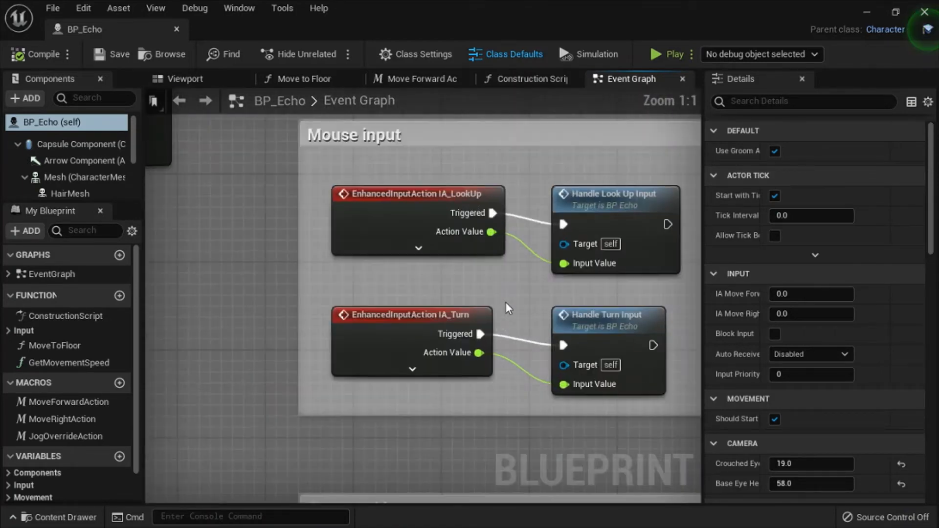
mouse_move(446, 194)
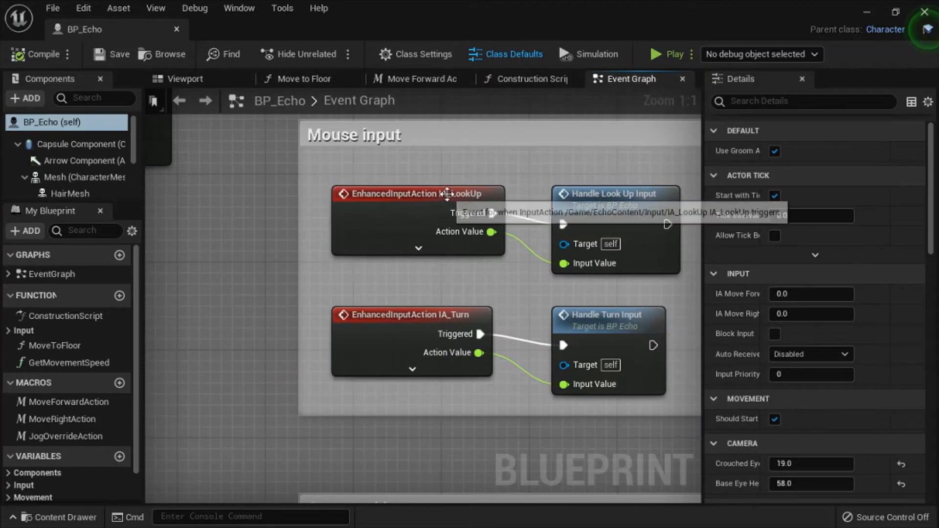
left_click(417, 193)
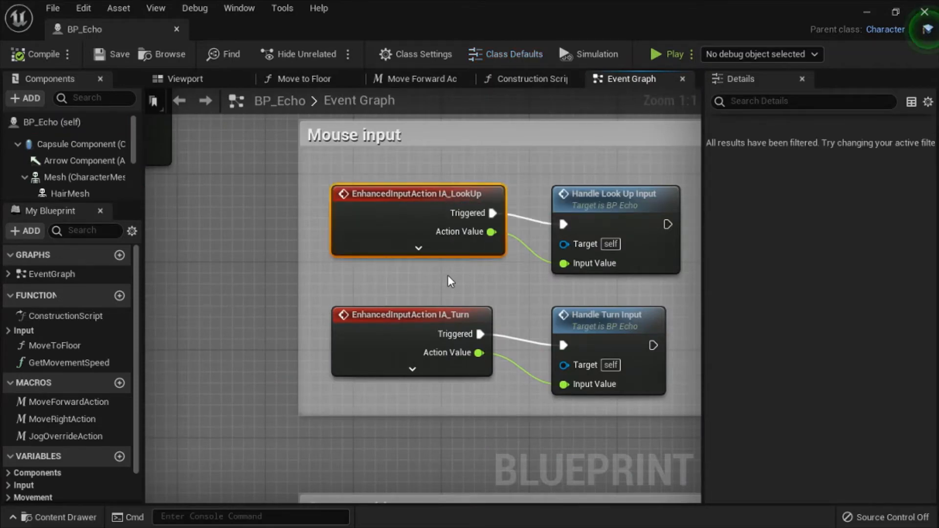
scroll("down", 3)
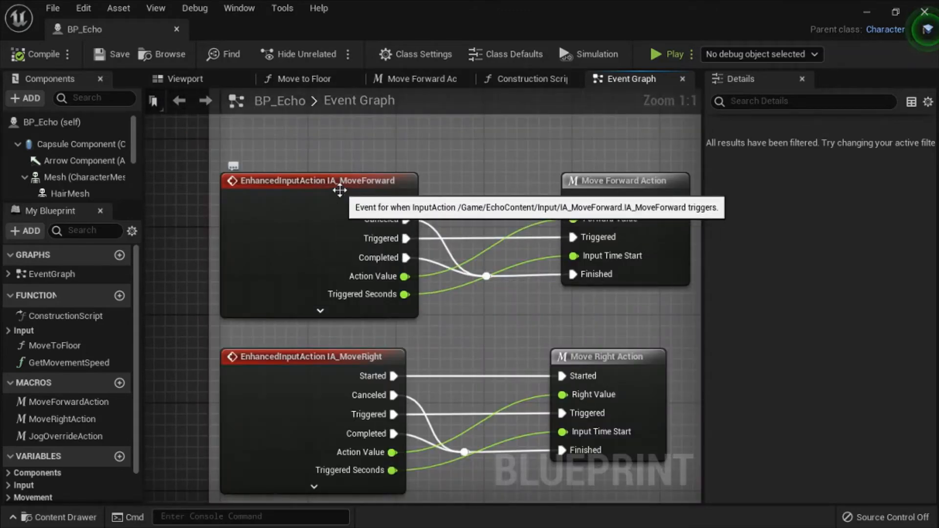
left_click(312, 357)
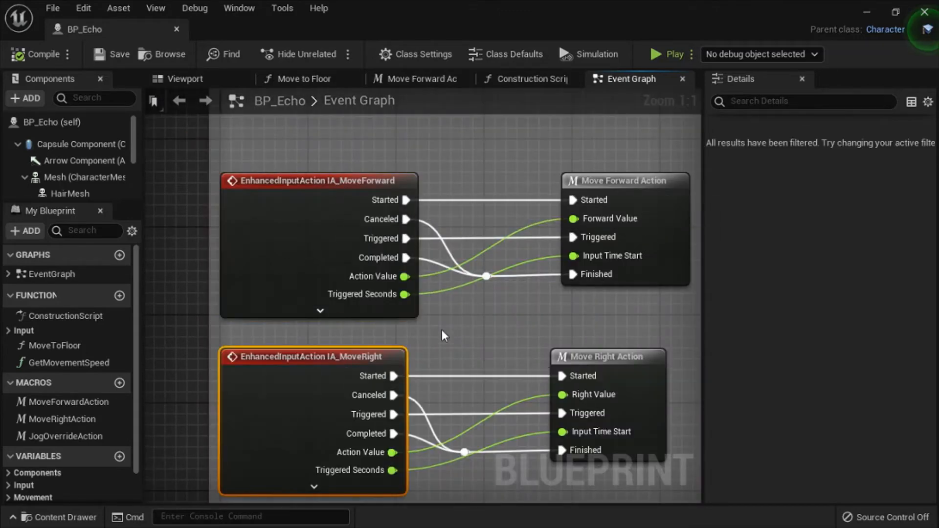
scroll("down", 3)
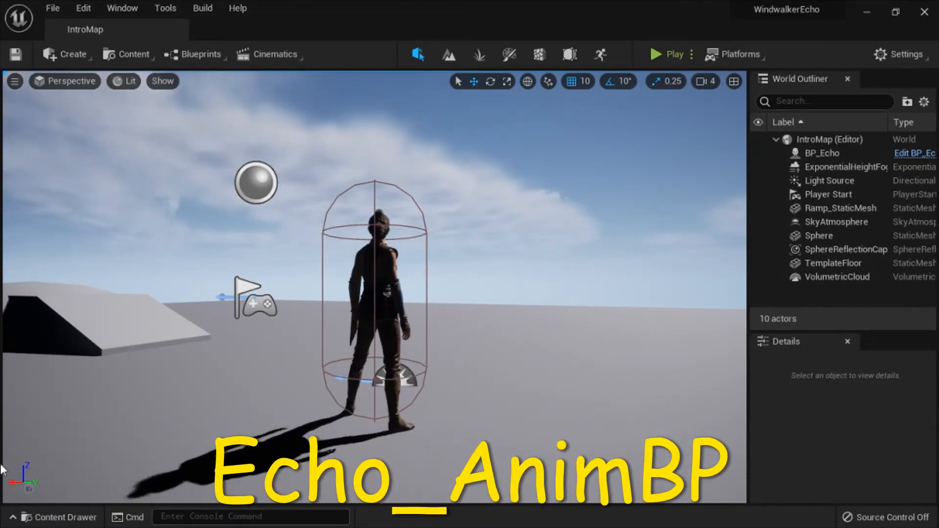
Open Echo_AnimBP from the Echo character folder in the Content Drawer.
left_click(59, 516)
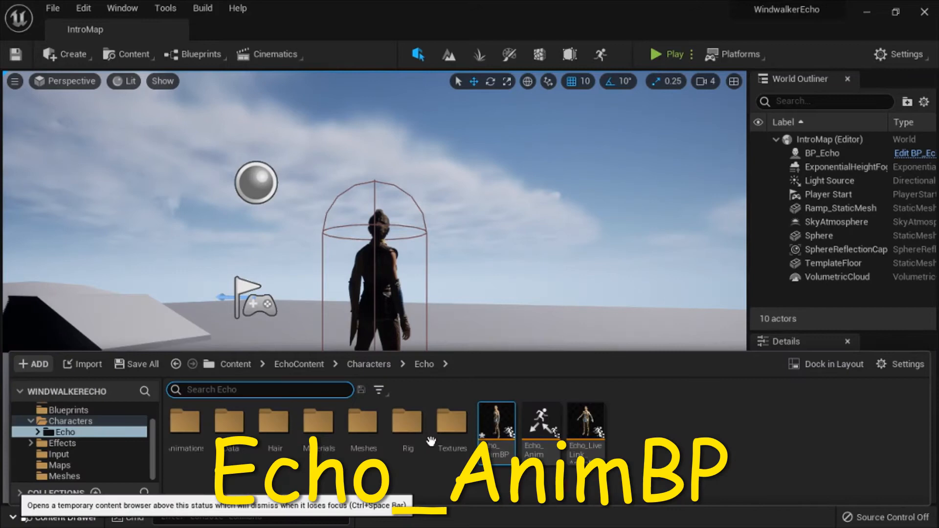
double_click(495, 434)
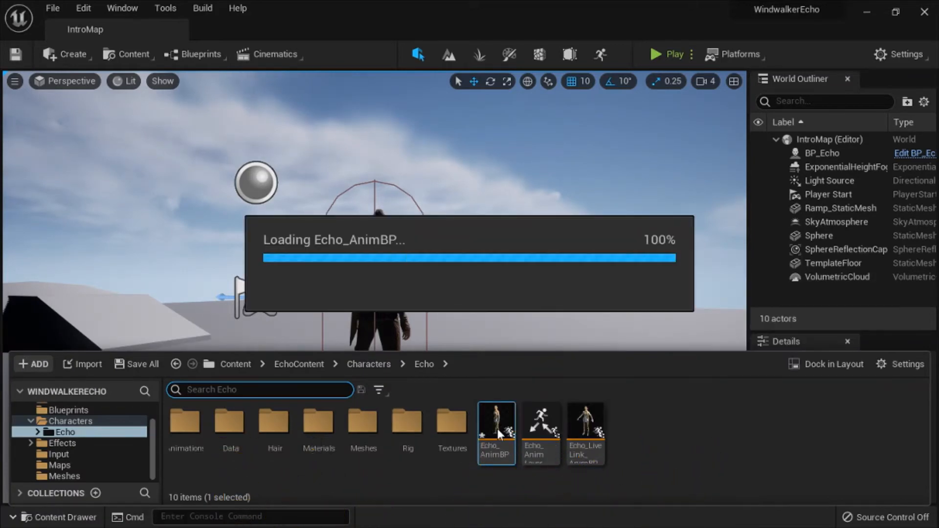
double_click(495, 434)
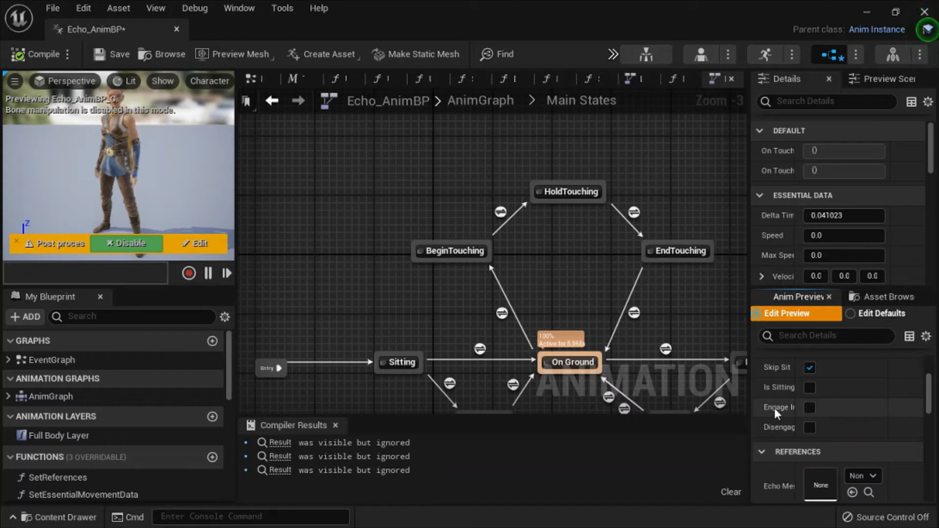
mouse_move(777, 407)
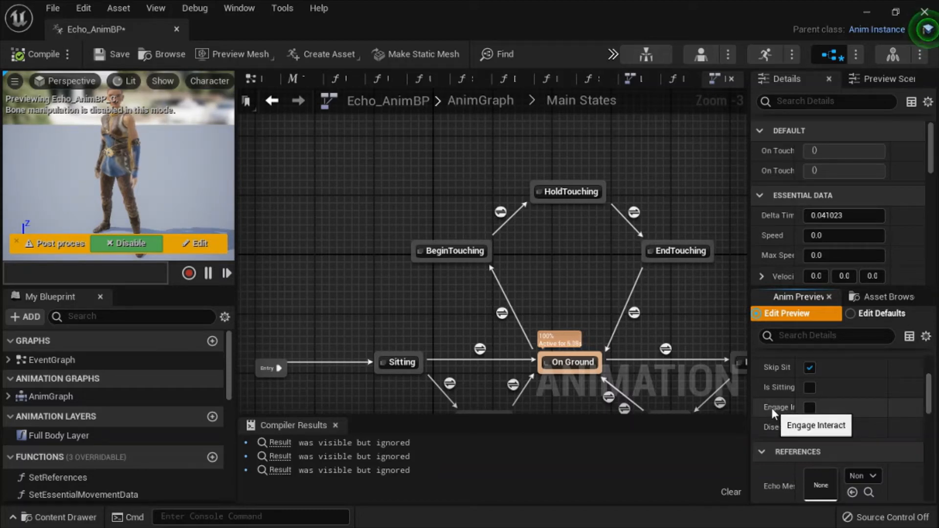
Toggle Engage Interact and Disengage to preview touching states, then list animation assets.
left_click(809, 407)
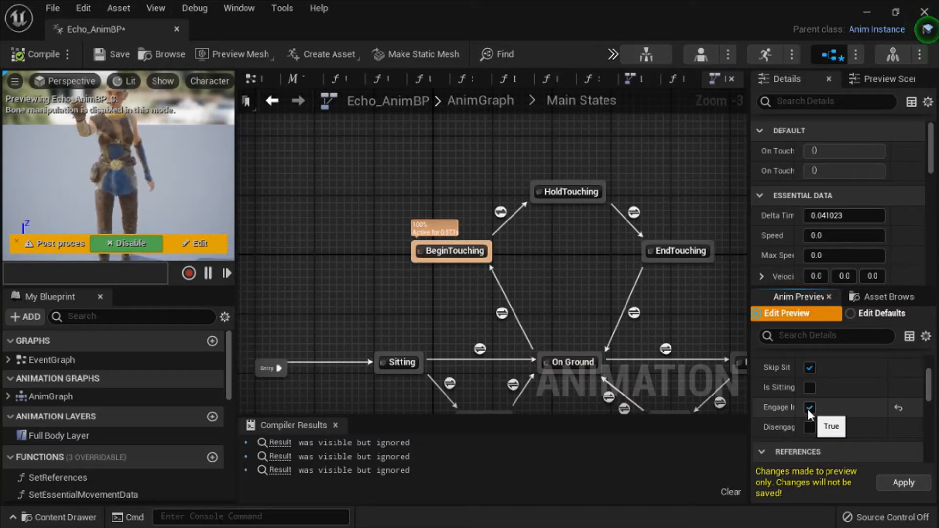
left_click(809, 407)
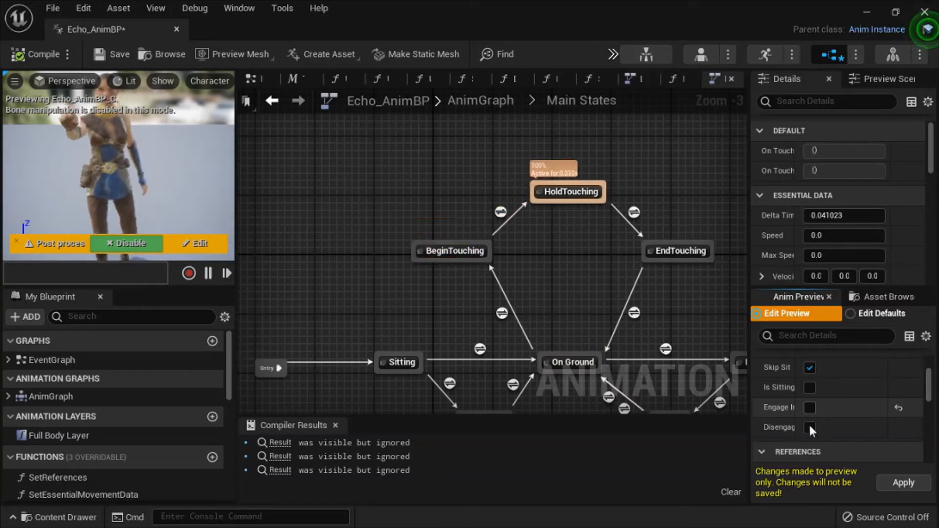
left_click(809, 428)
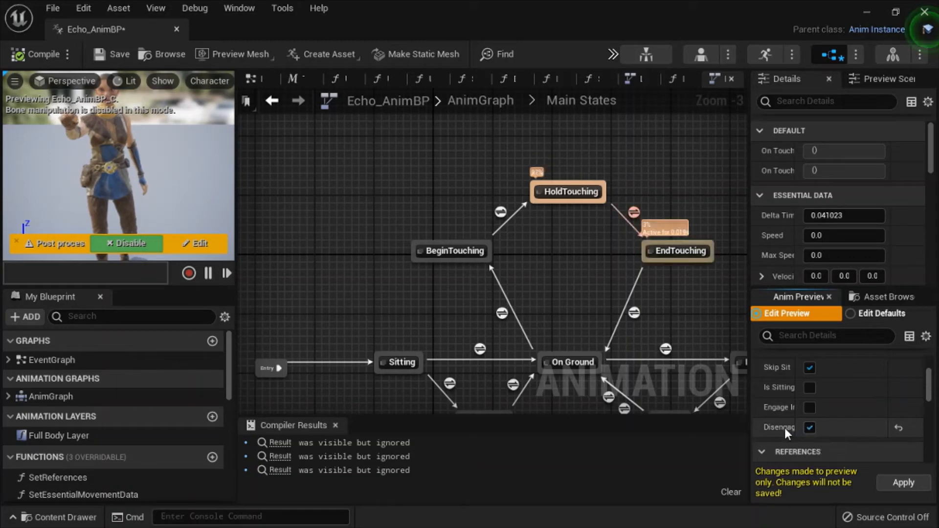
mouse_move(785, 432)
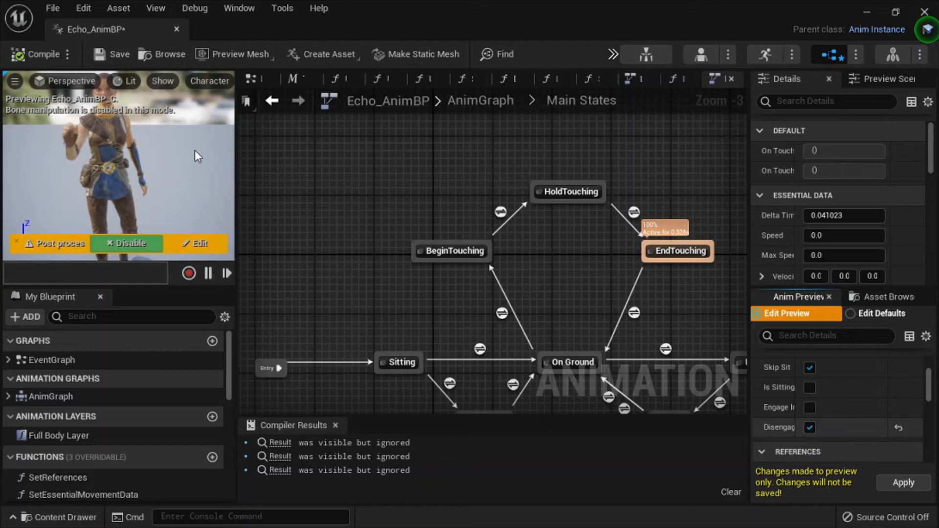
left_click(810, 427)
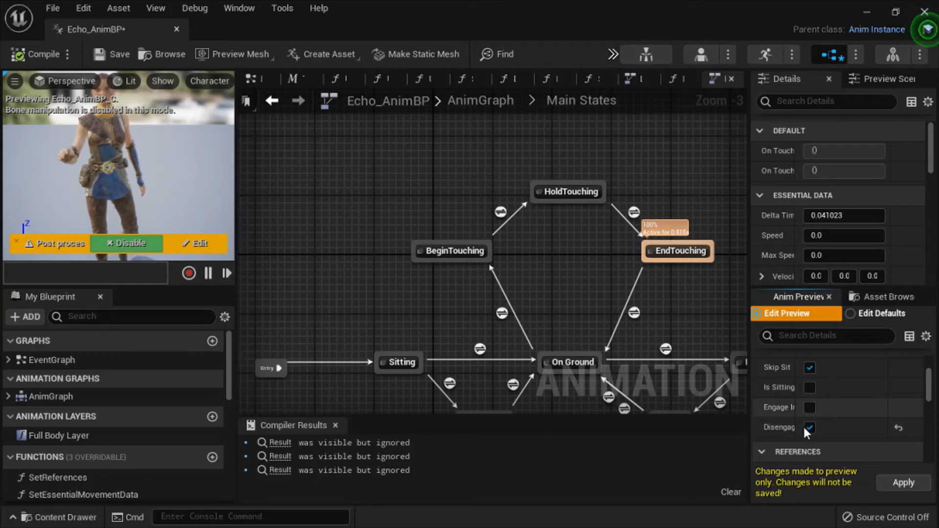
left_click(809, 427)
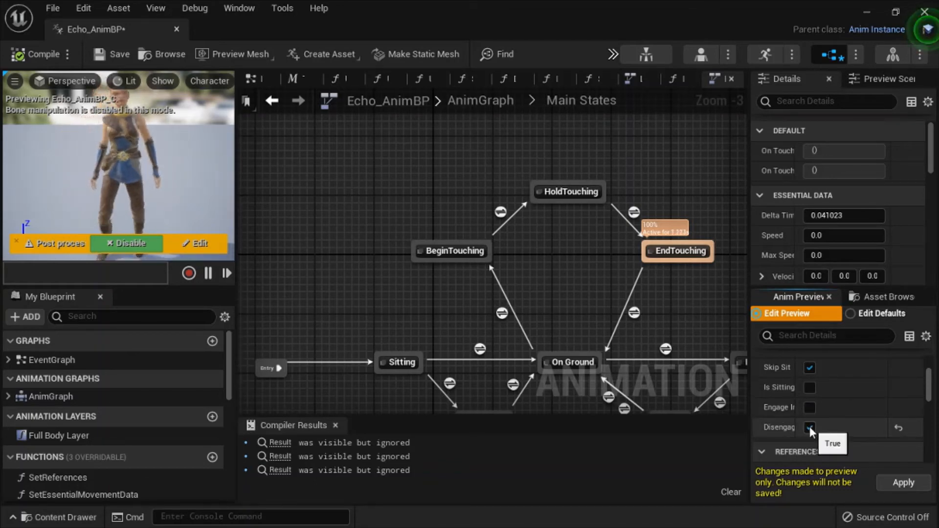
left_click(809, 427)
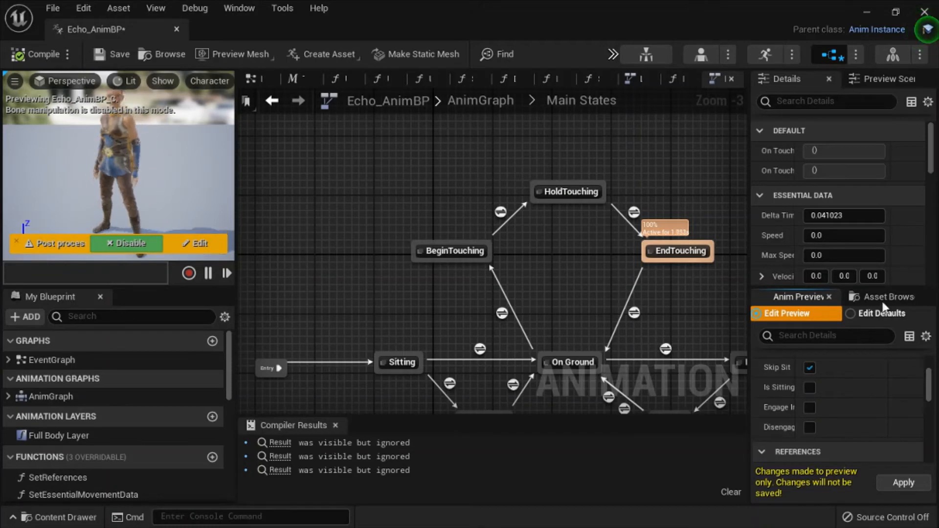
left_click(885, 297)
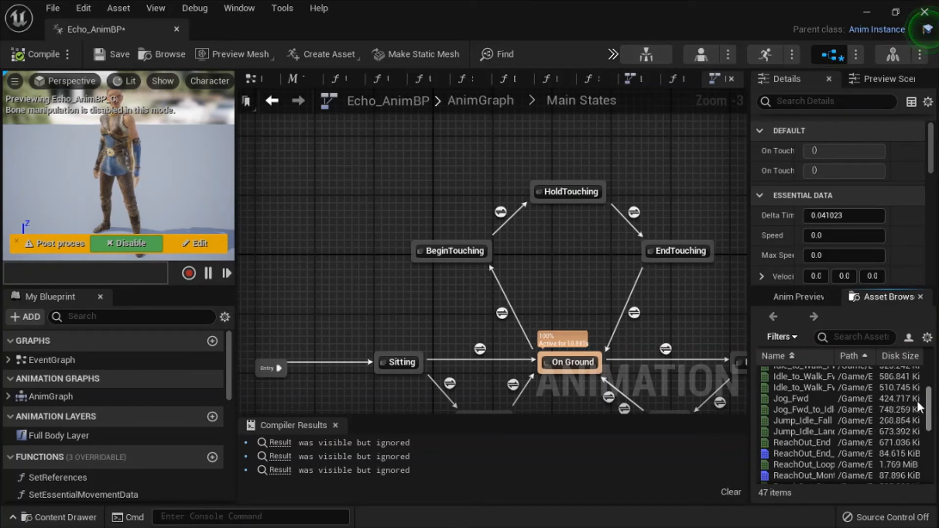
scroll("down", 3)
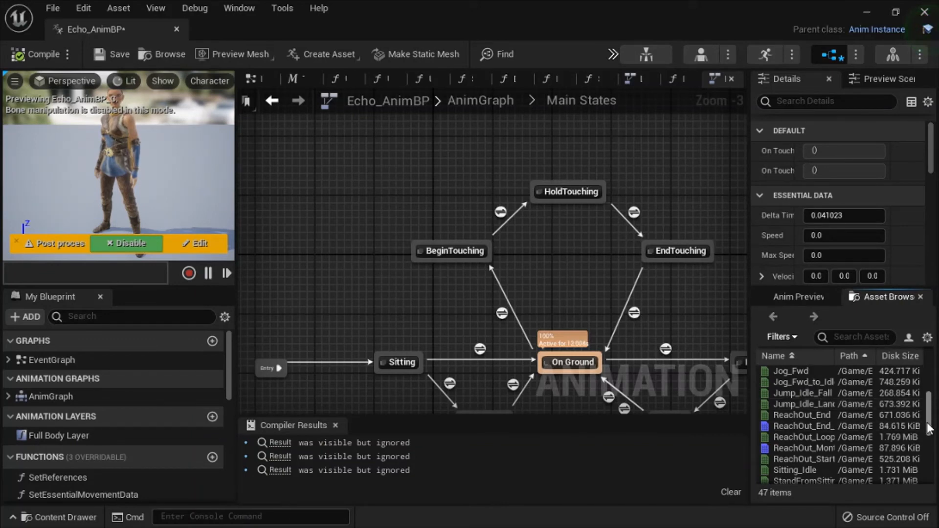
scroll("down", 3)
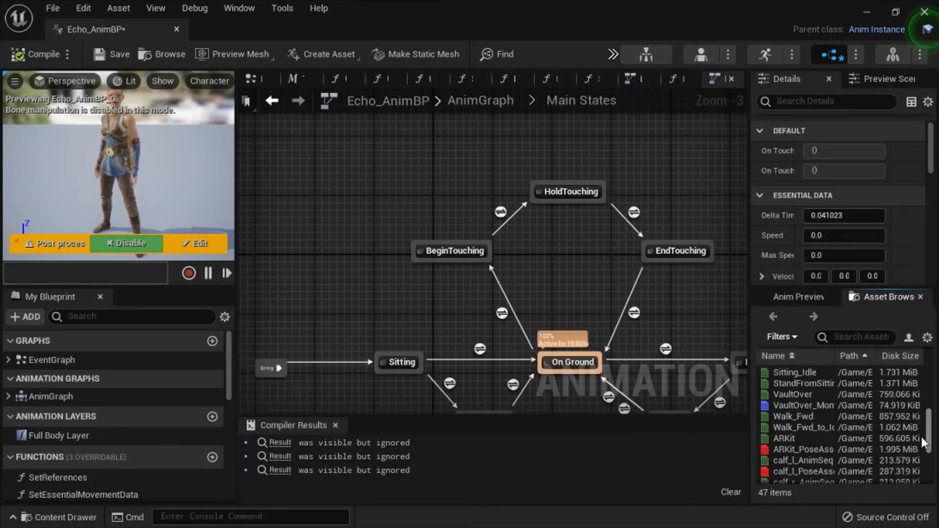
scroll("down", 3)
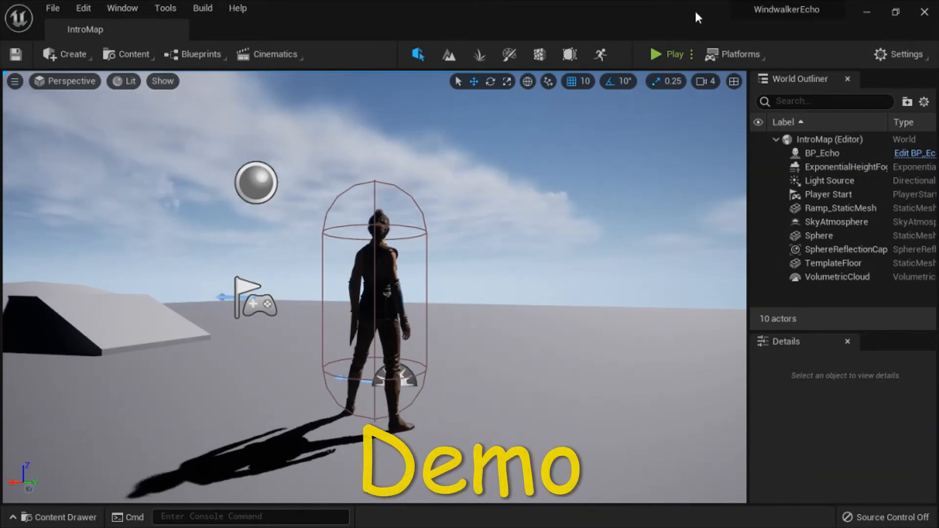
mouse_move(673, 60)
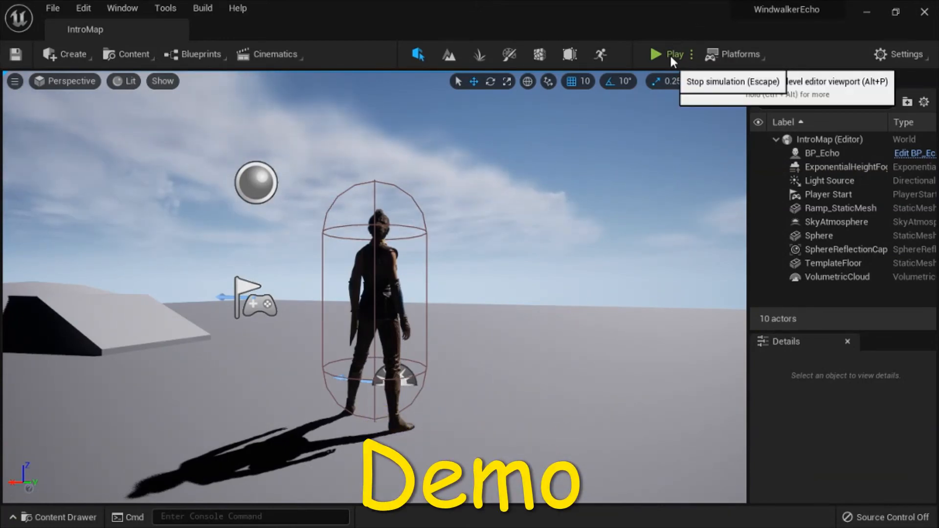
Start a Play-in-Editor session on IntroMap to test Echo.
left_click(669, 54)
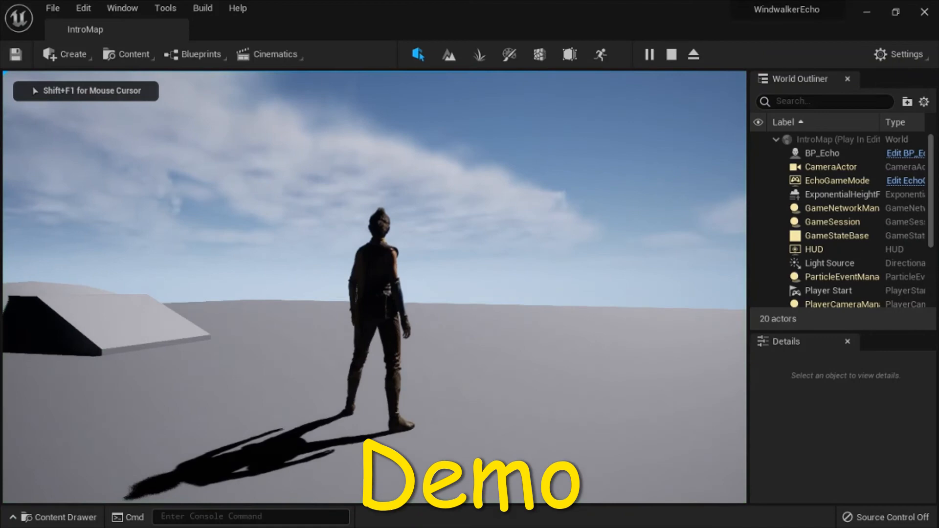